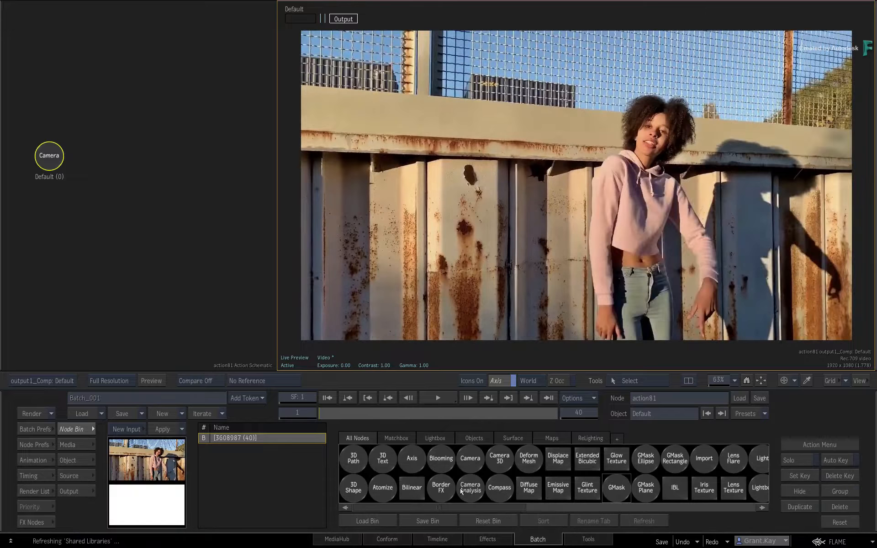
# - Add a Camera Analysis node with motion vectors output onto the scene camera
pyautogui.click(470, 487)
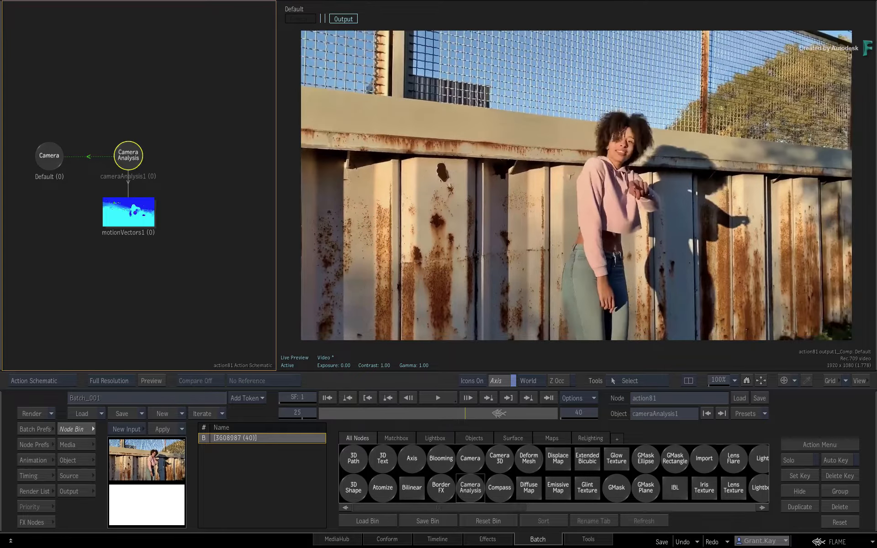
pyautogui.click(436, 398)
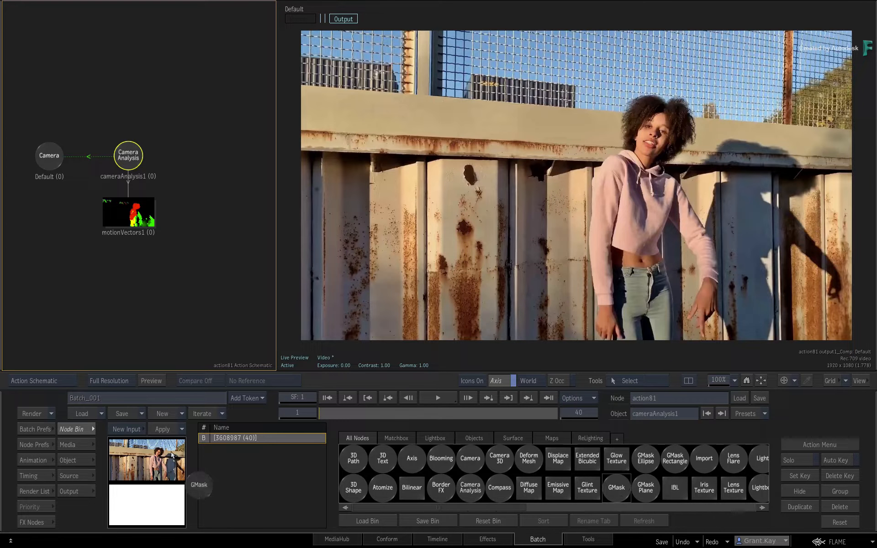
# - Draw a GMask around the woman and her shadow and keyframe its shape with Auto Key
pyautogui.click(615, 487)
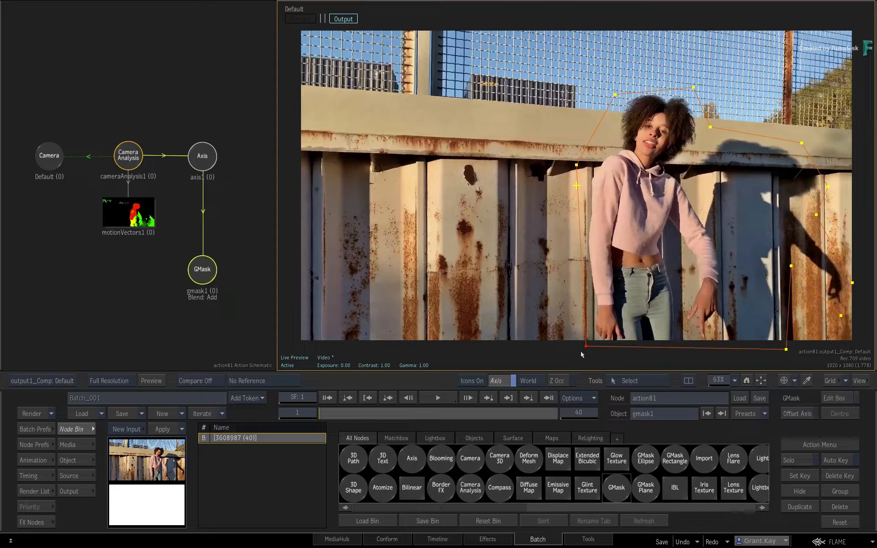
pyautogui.click(837, 460)
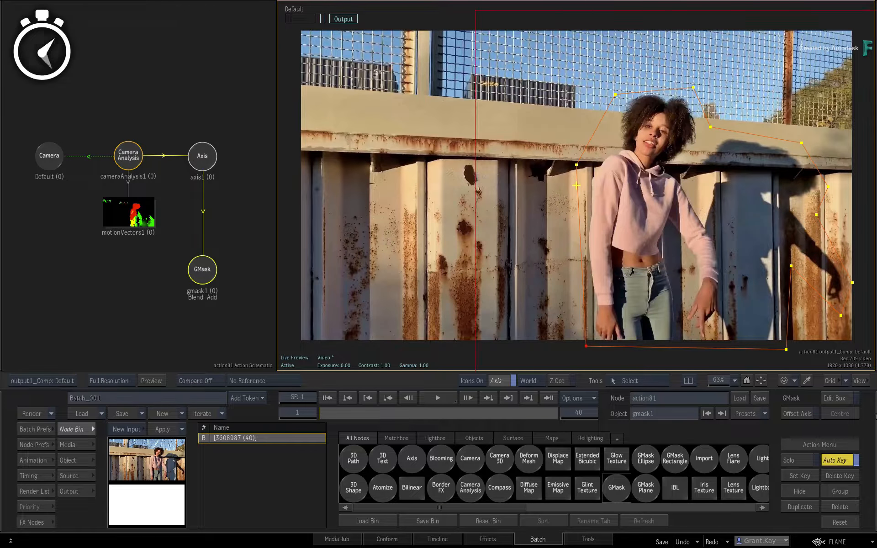
pyautogui.click(349, 397)
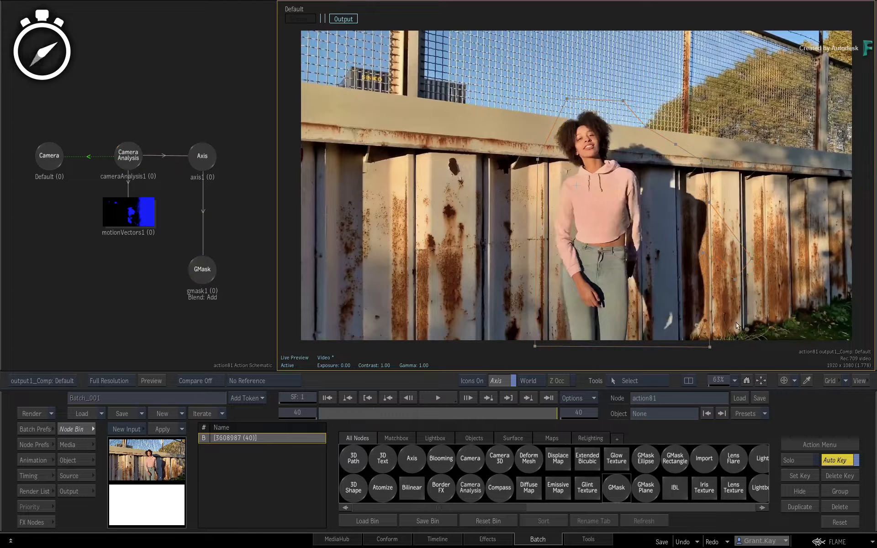
pyautogui.click(202, 269)
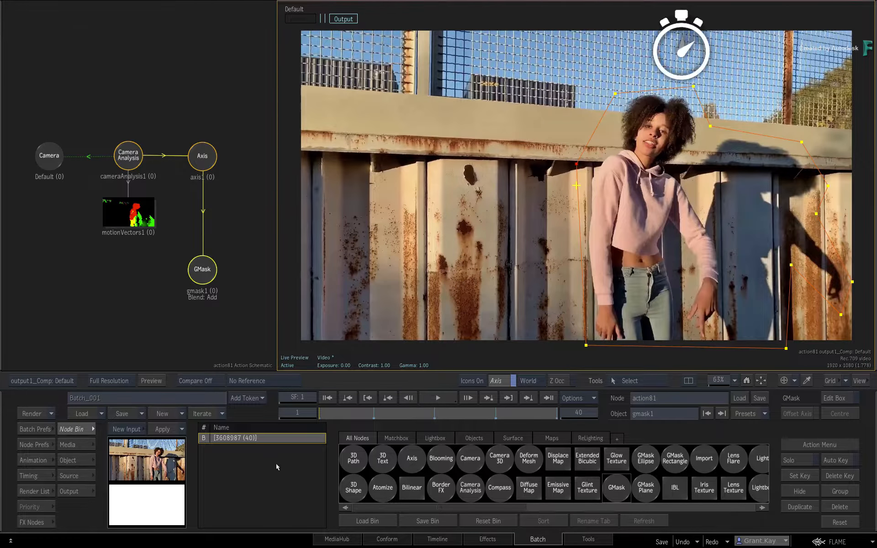
# - Show the Camera Analysis media view with the mask overlay and set Res to 1
pyautogui.click(128, 155)
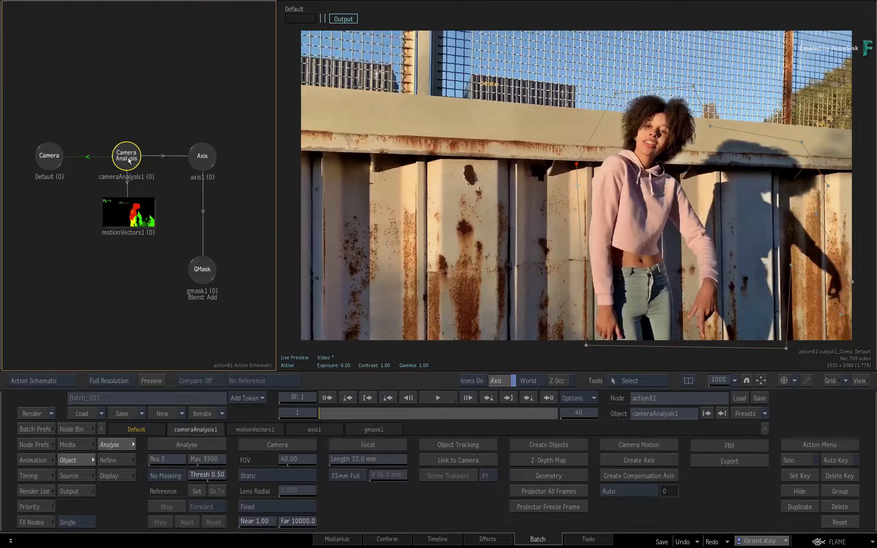
pyautogui.press('f8')
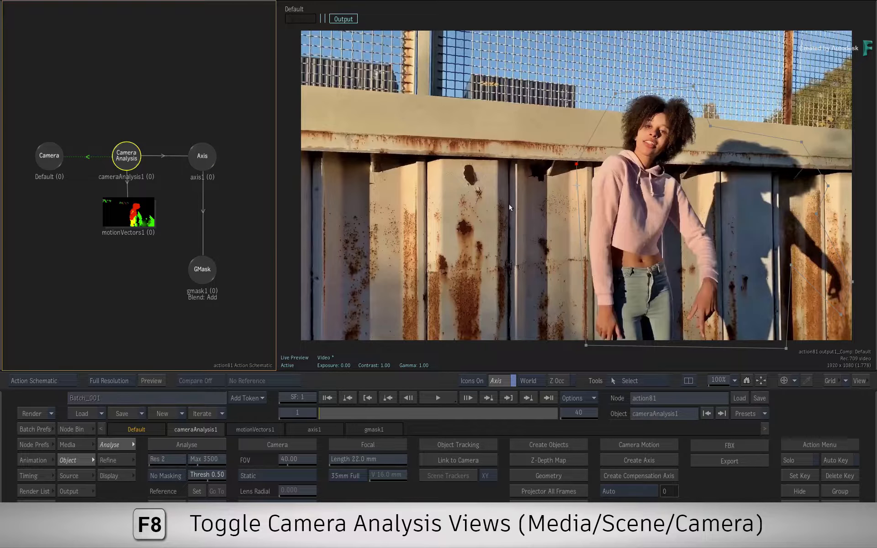
pyautogui.press('F8')
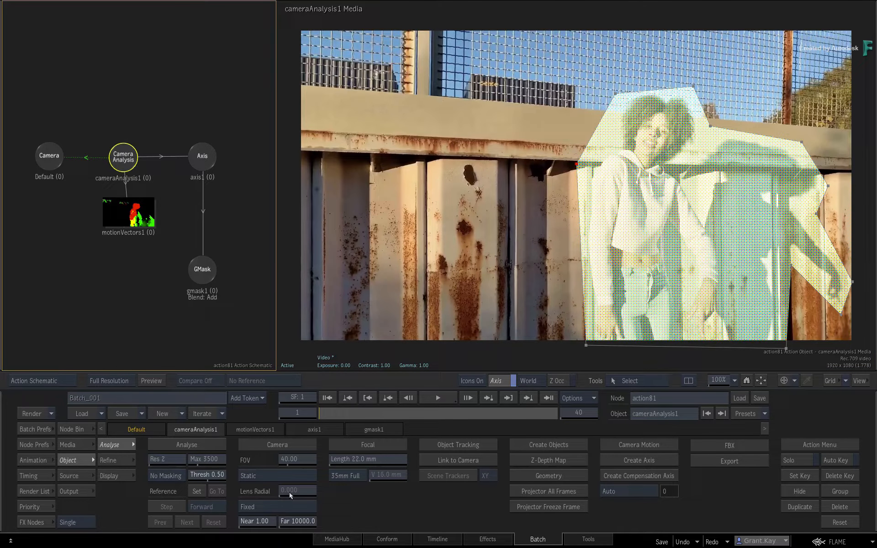
pyautogui.moveTo(338, 507)
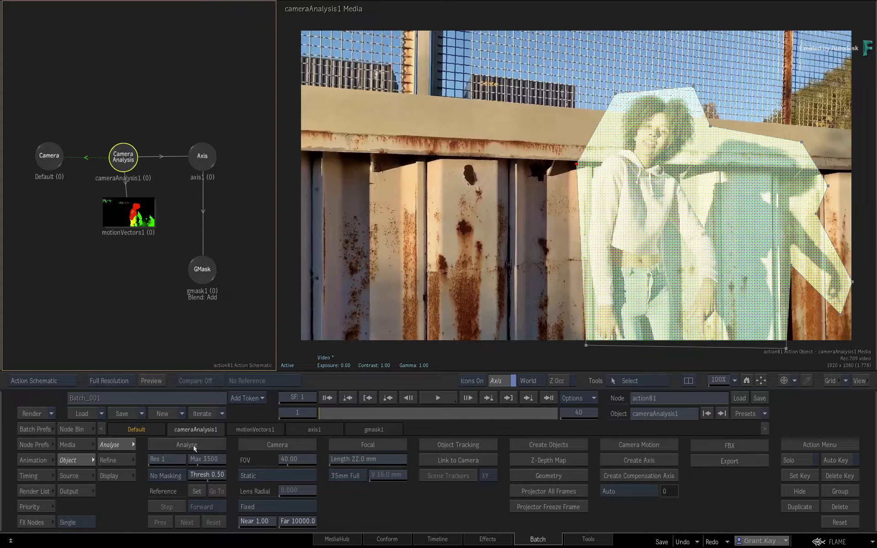
pyautogui.click(185, 445)
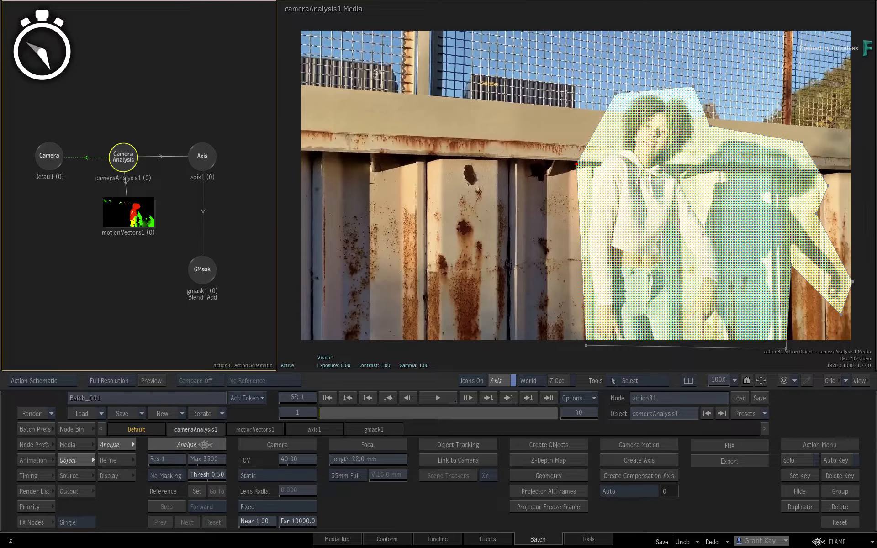
# - Analyse the shot and review the point cloud and solved camera through the Media, Scene and Camera views
pyautogui.click(186, 445)
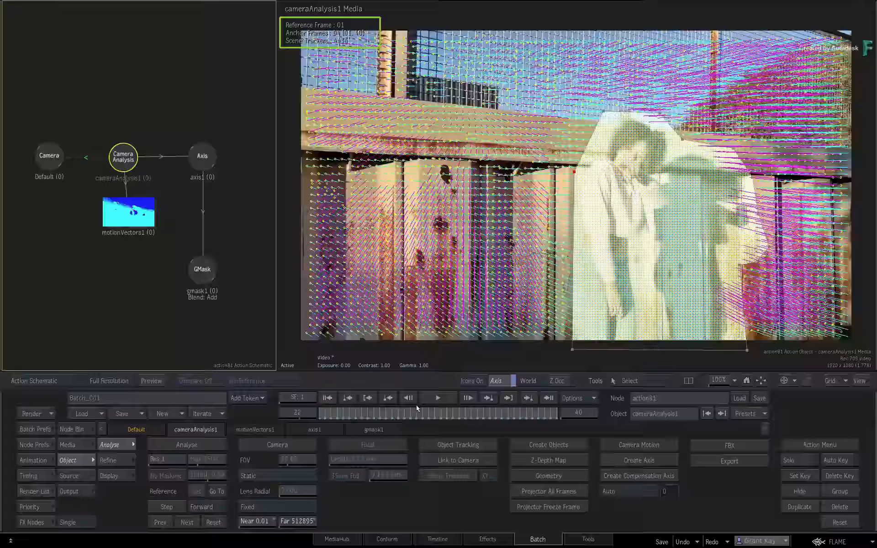
pyautogui.press('F8')
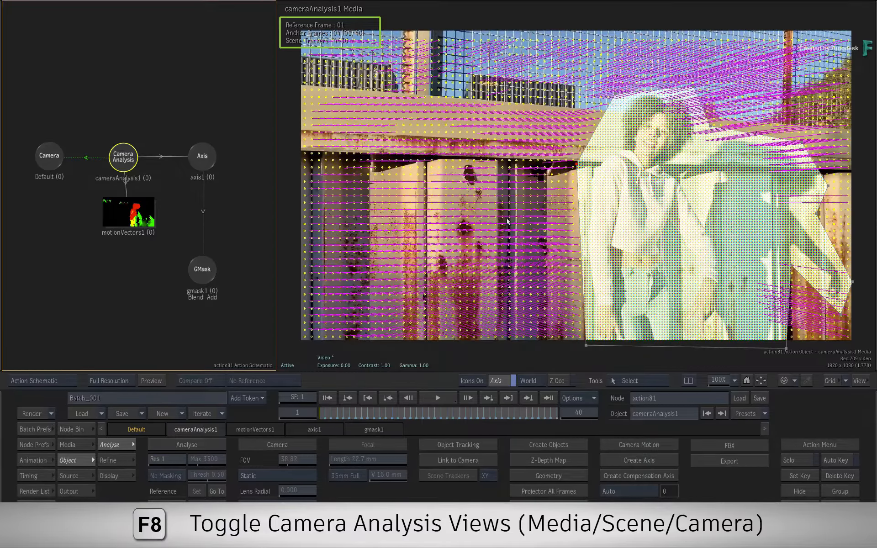
pyautogui.press('F8')
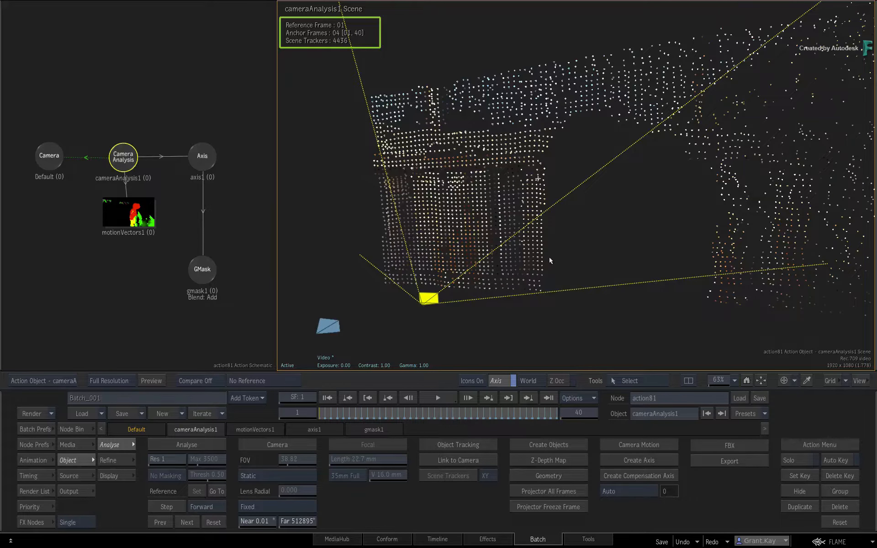
pyautogui.press('F8')
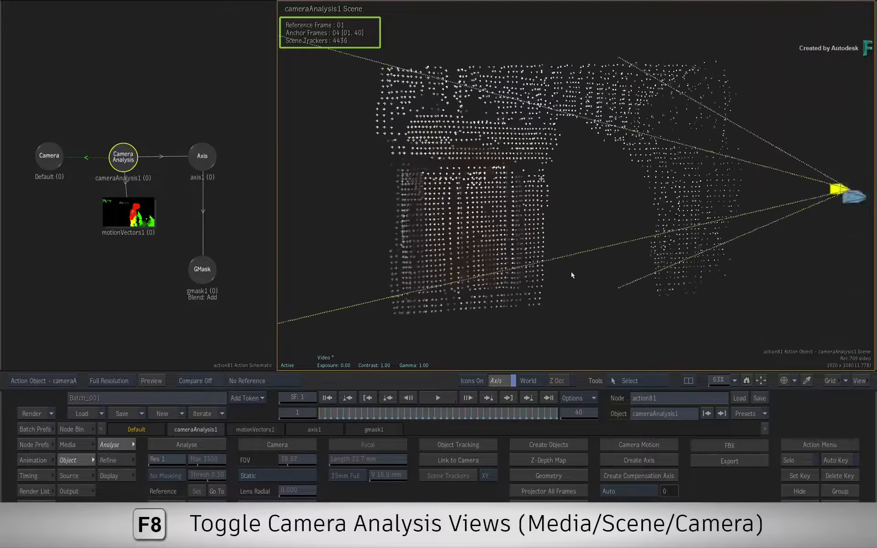
pyautogui.press('f8')
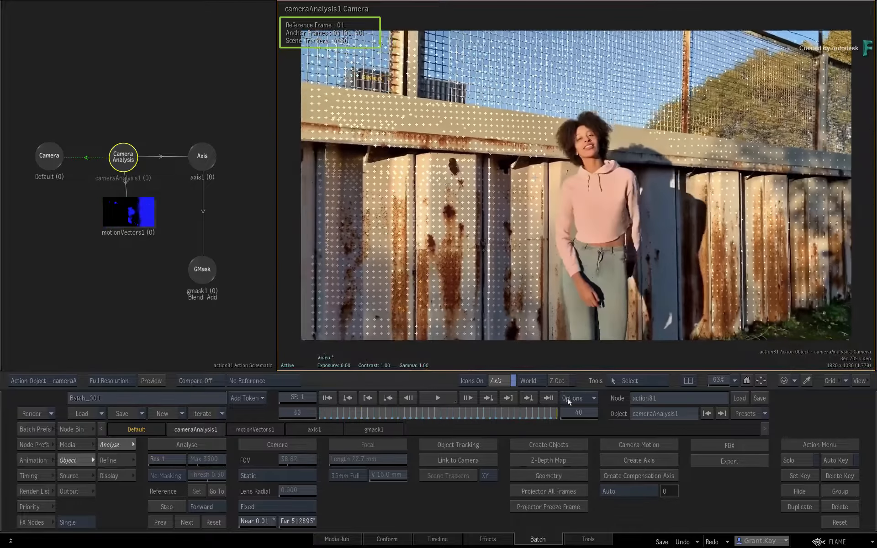
pyautogui.click(436, 397)
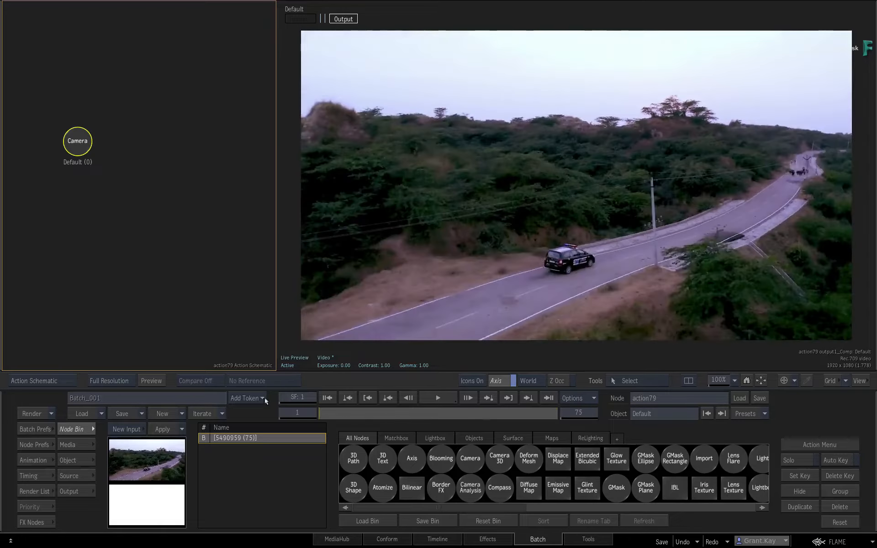
# - Add a Camera Analysis to the road shot's camera and show its analysis media view
pyautogui.click(548, 398)
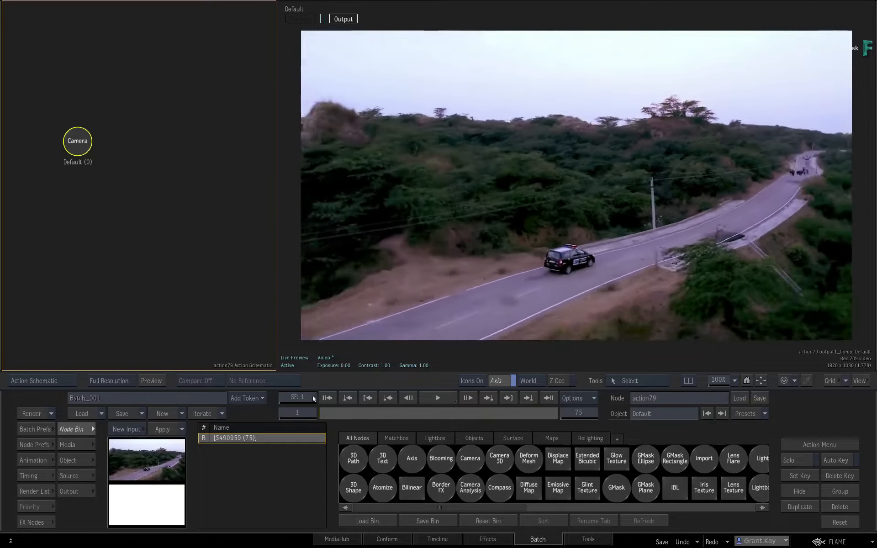
pyautogui.click(328, 397)
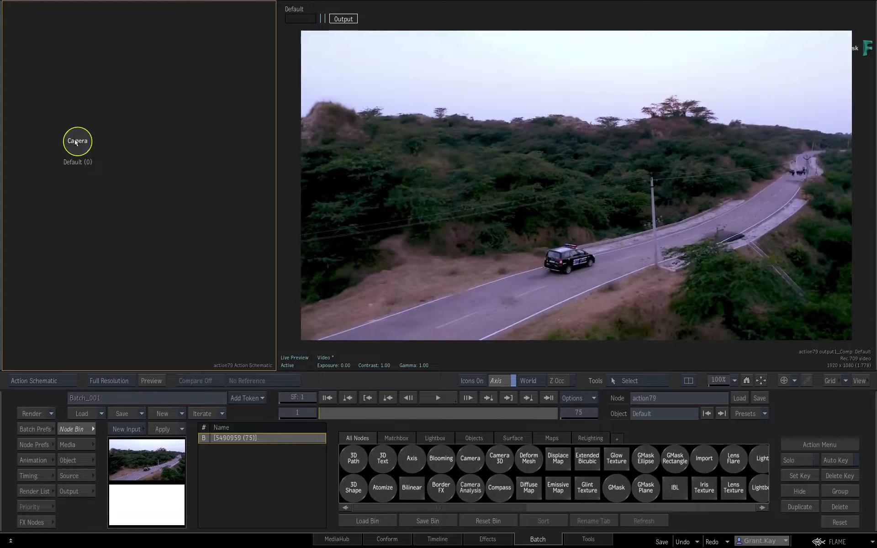
pyautogui.rightClick(77, 139)
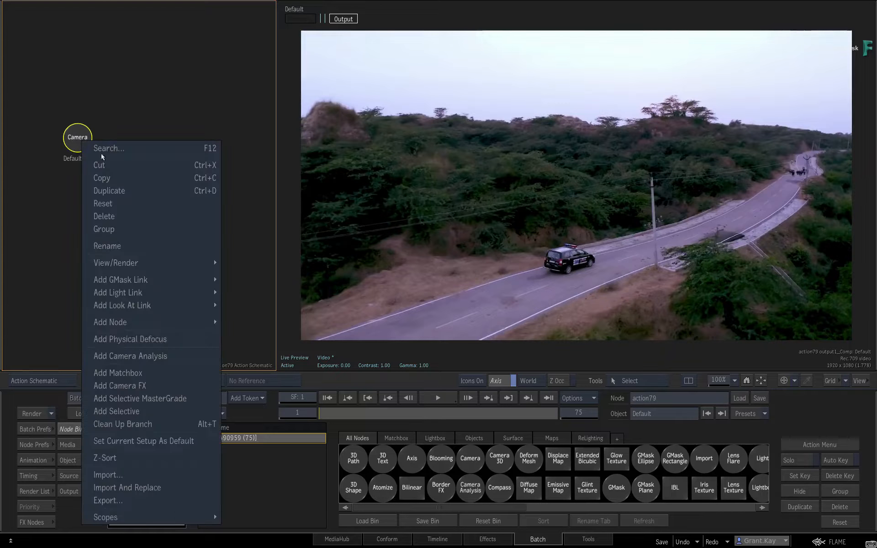
pyautogui.click(130, 357)
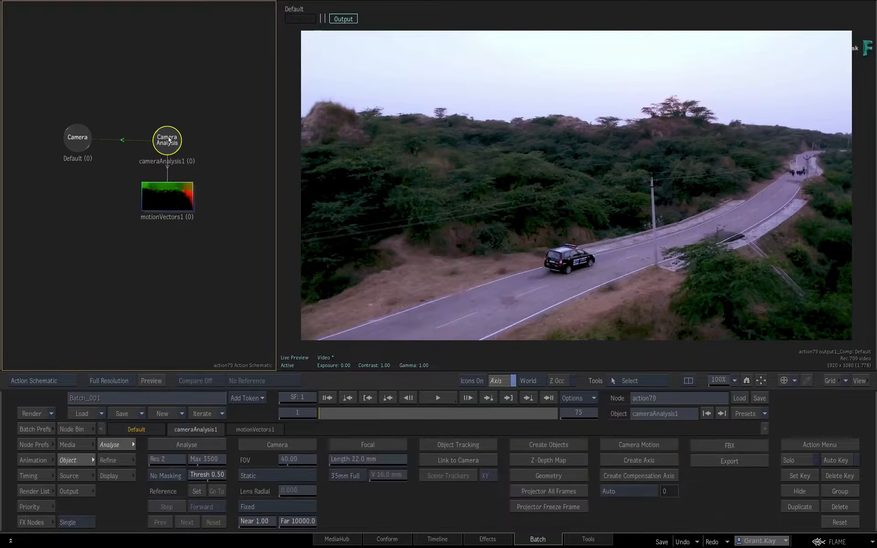
pyautogui.press('f8')
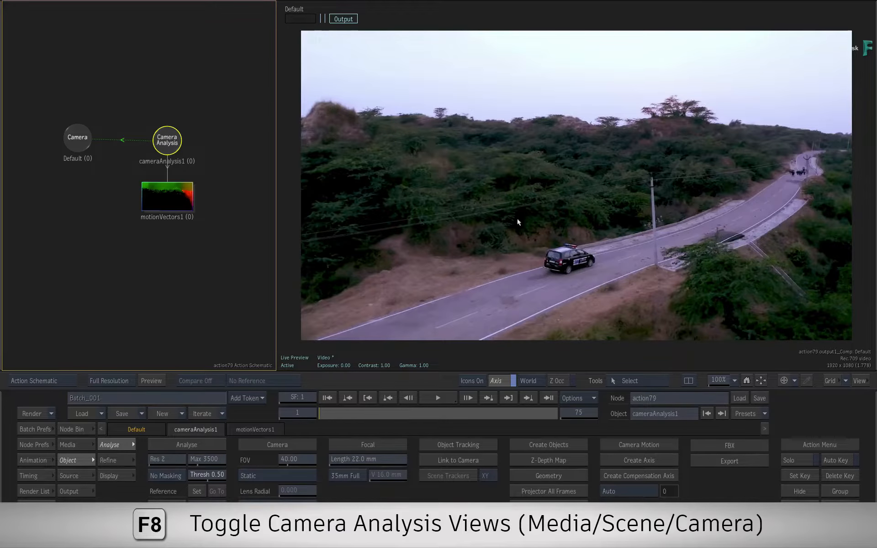
pyautogui.press('F8')
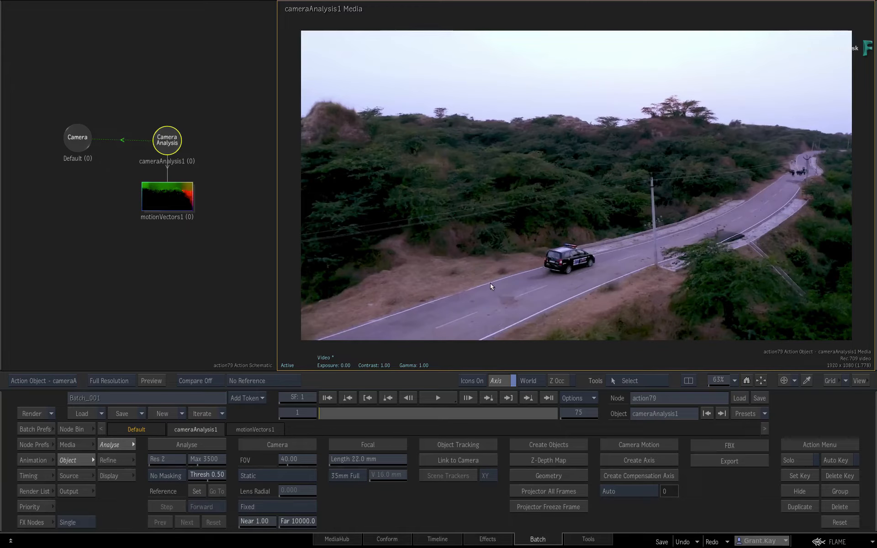
pyautogui.moveTo(156, 490)
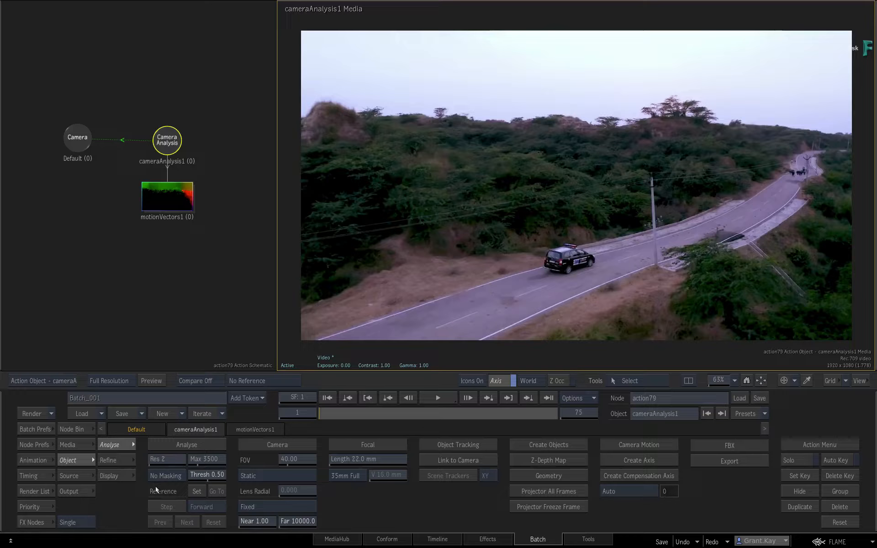
# - Try Mask Sky and Mask Humans, then set the analysis masking to Mask All
pyautogui.click(165, 475)
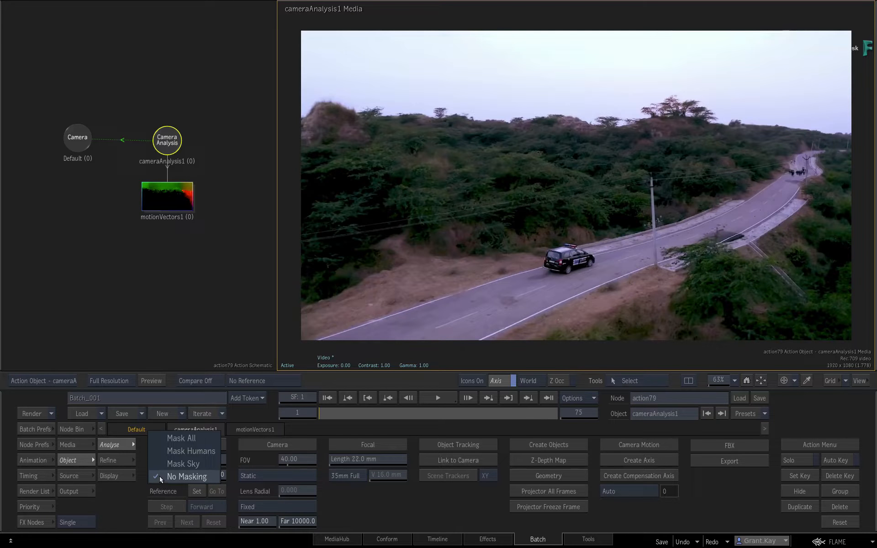
pyautogui.click(183, 464)
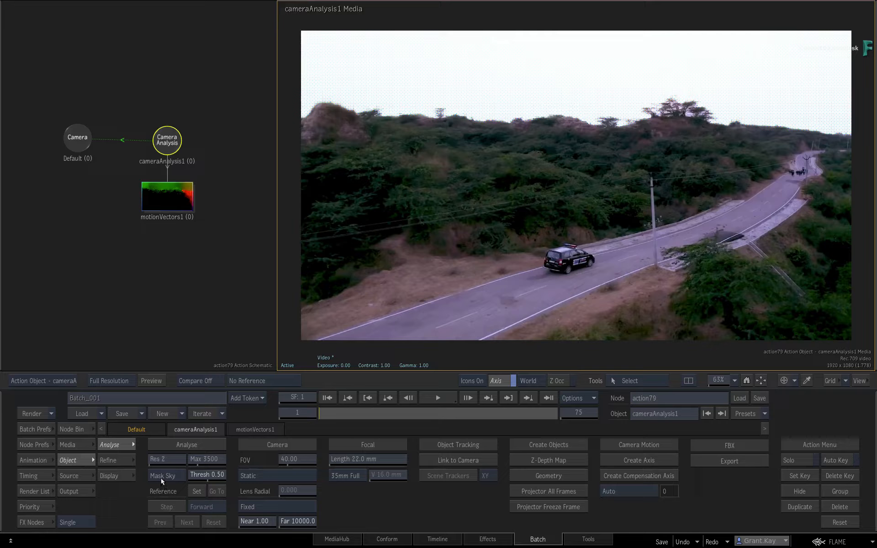
pyautogui.click(163, 475)
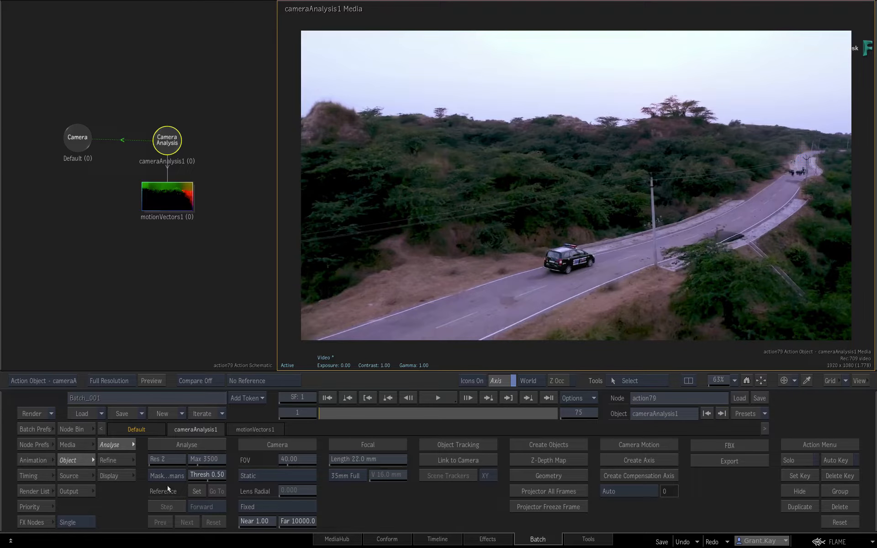
pyautogui.click(167, 475)
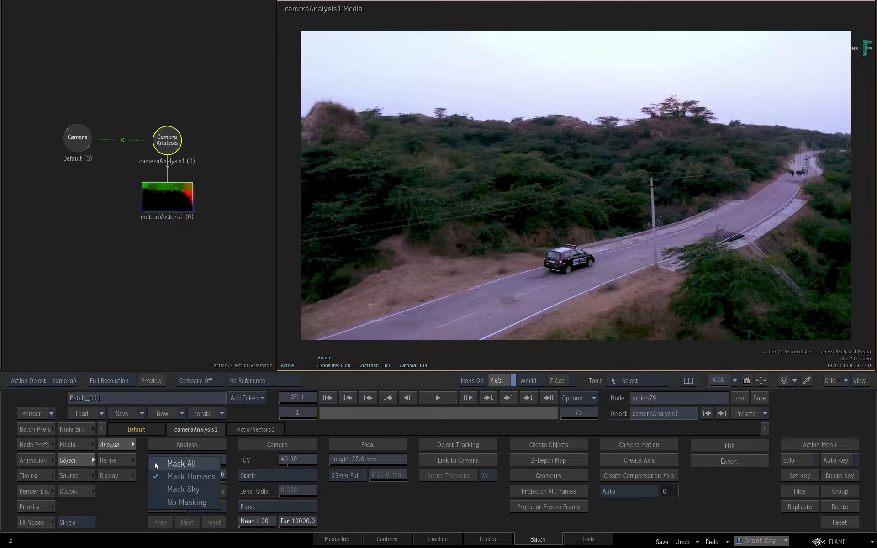
pyautogui.click(191, 476)
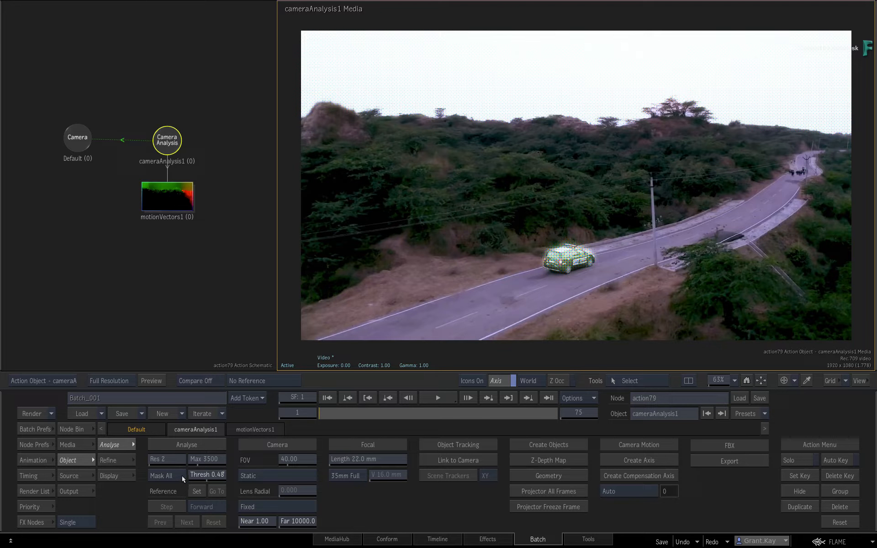
pyautogui.moveTo(272, 466)
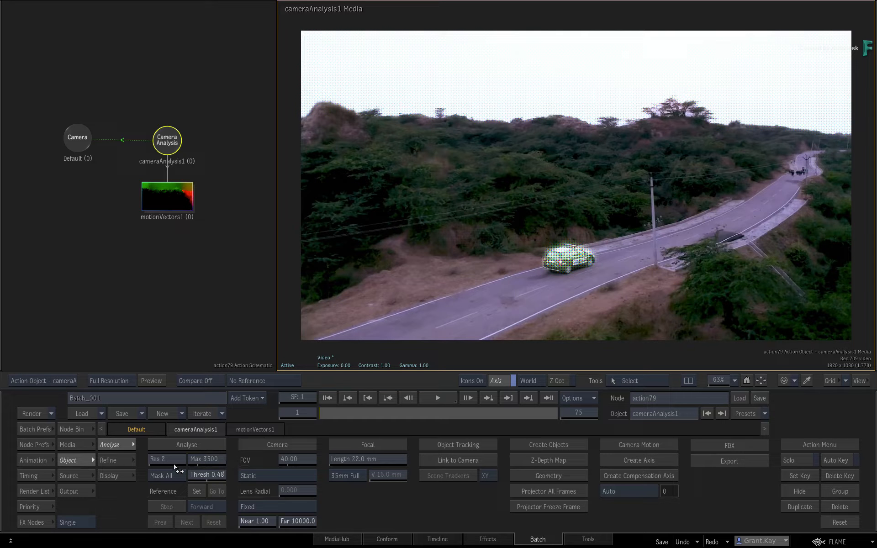
# - Analyse at resolution 1 and review the 4658-tracker point cloud and solved camera views
pyautogui.click(185, 444)
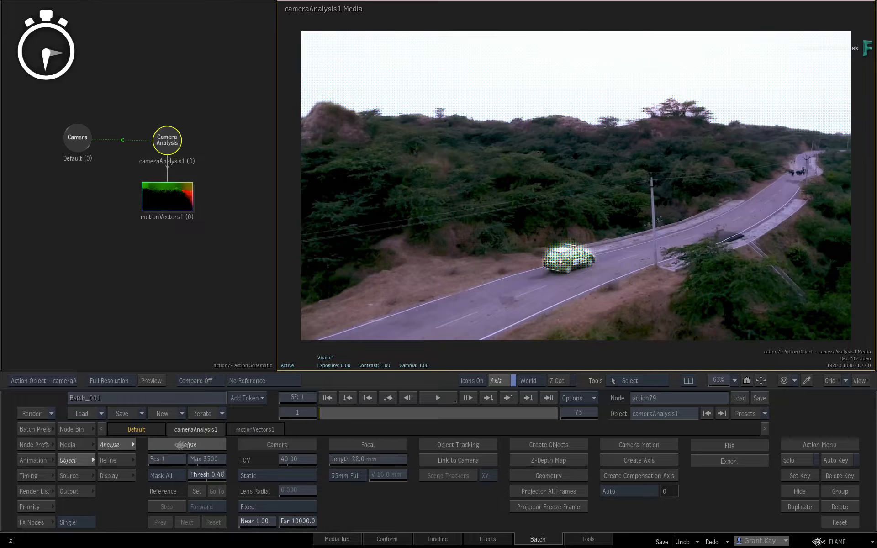
pyautogui.click(185, 445)
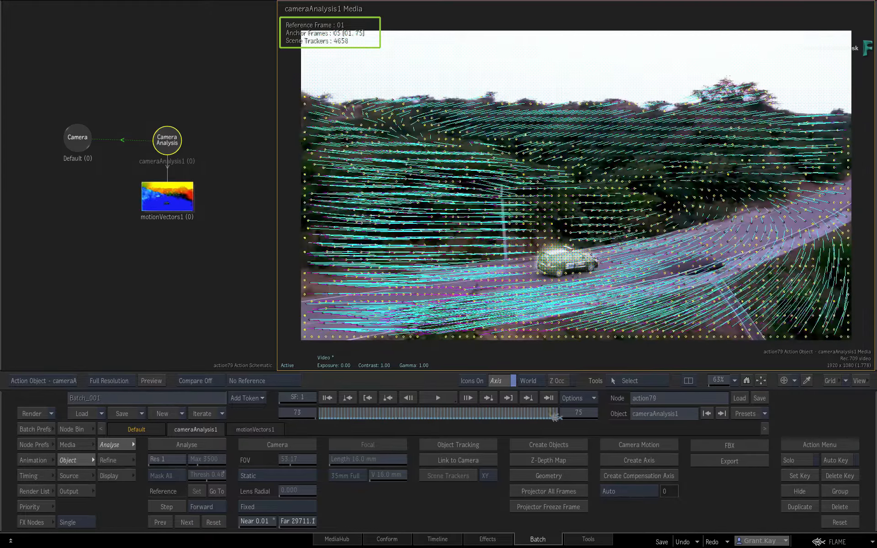
pyautogui.press('F8')
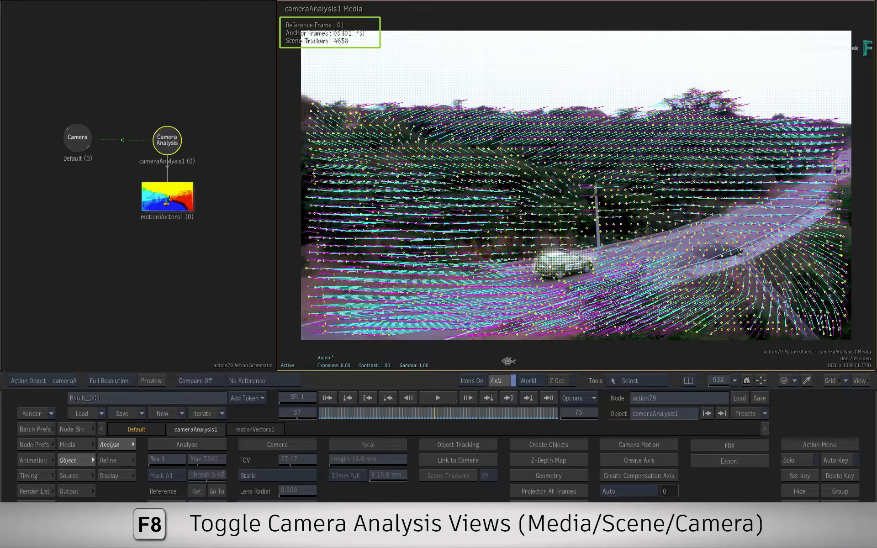
pyautogui.press('F8')
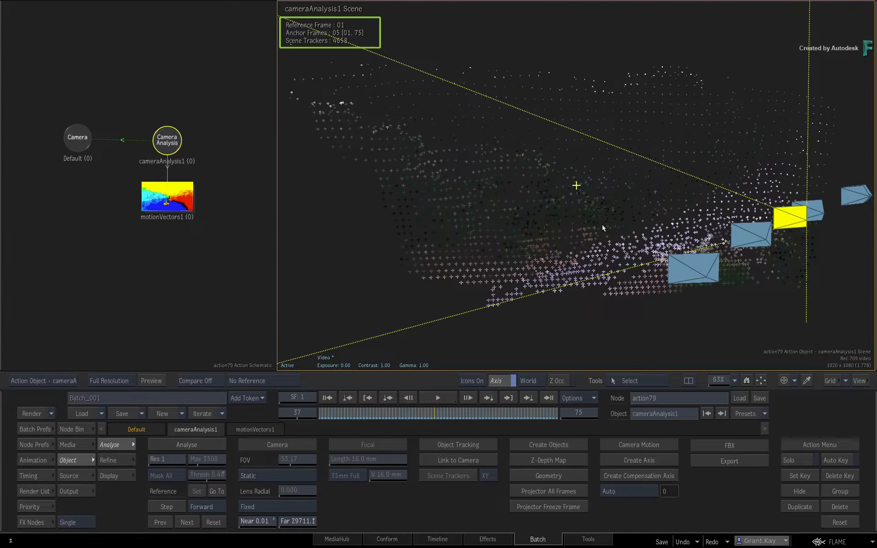
pyautogui.press('f8')
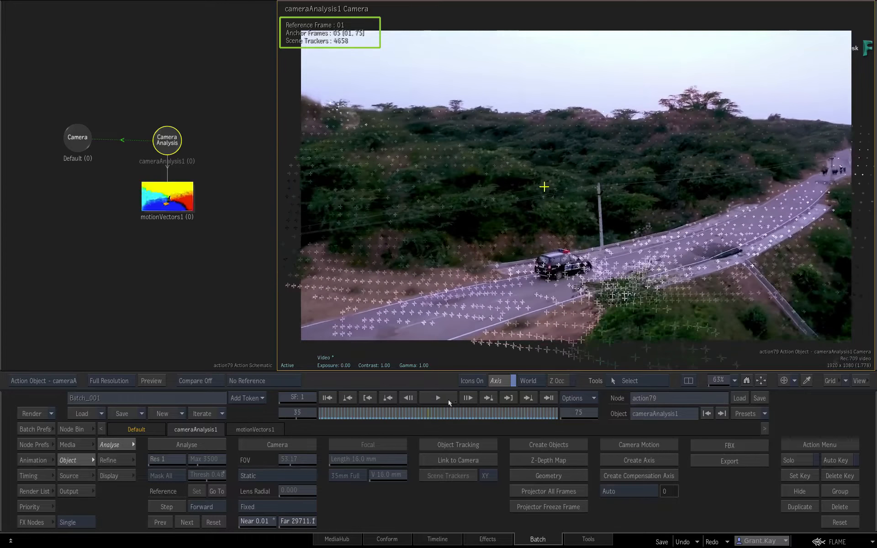
# - Play through the tracked shot and return to frame 1
pyautogui.click(447, 413)
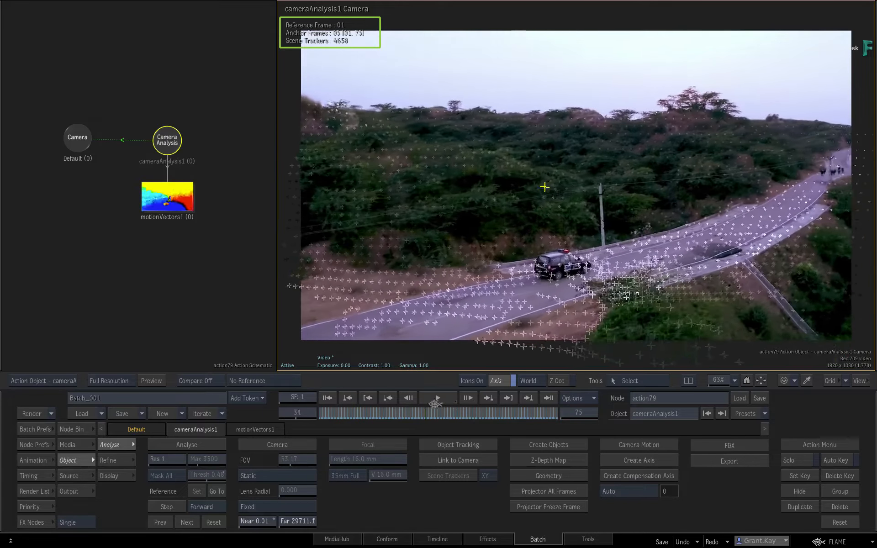
pyautogui.click(438, 398)
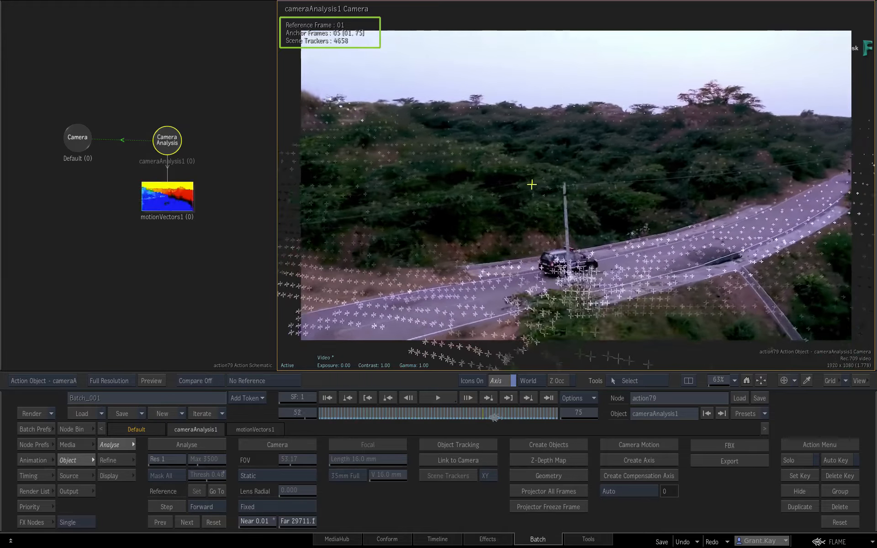
pyautogui.click(326, 397)
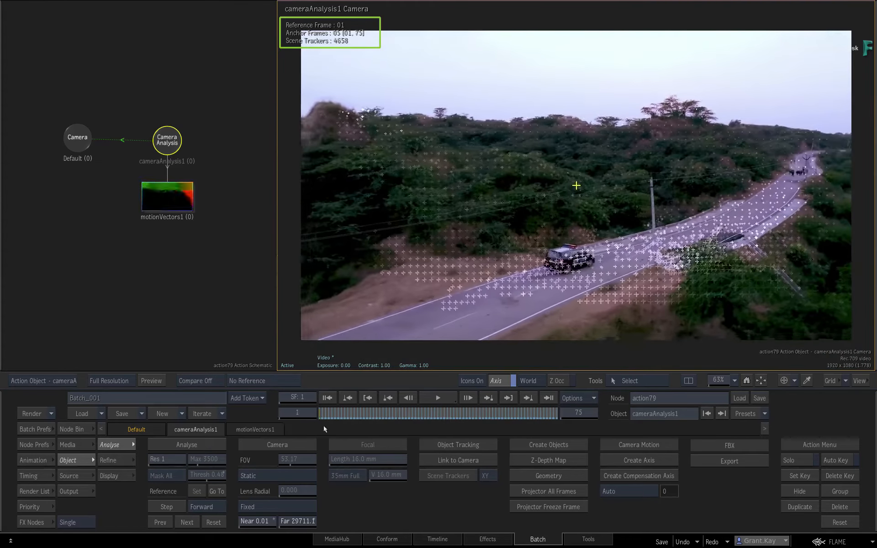